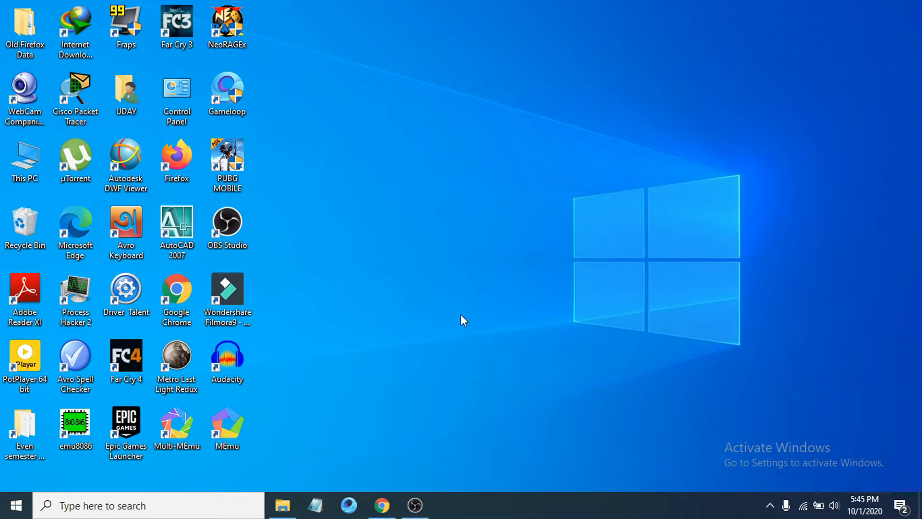
mouse_move(464, 278)
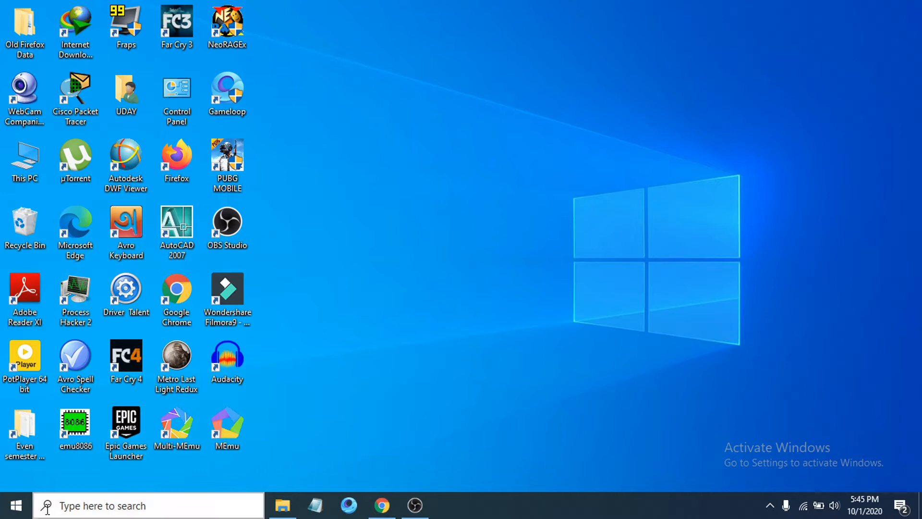
mouse_move(18, 505)
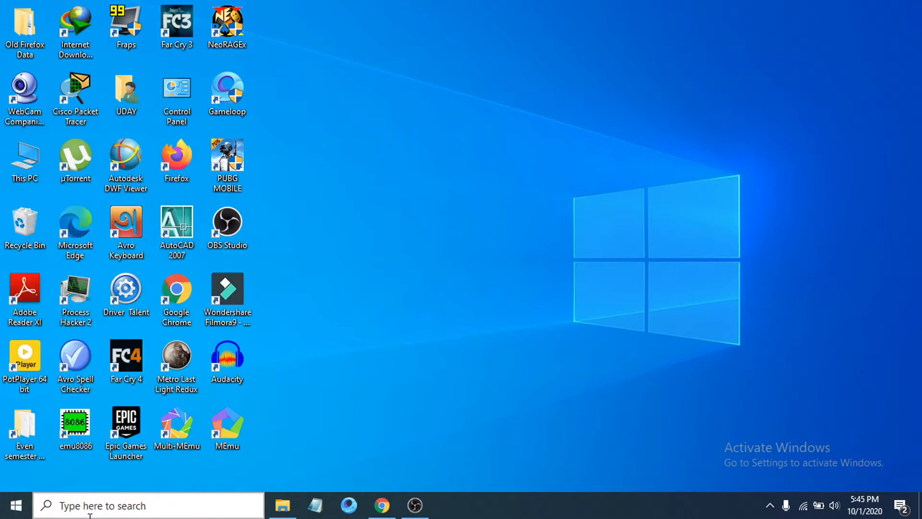
Step: Search Windows for "services" and launch the Services app from the results
left_click(139, 505)
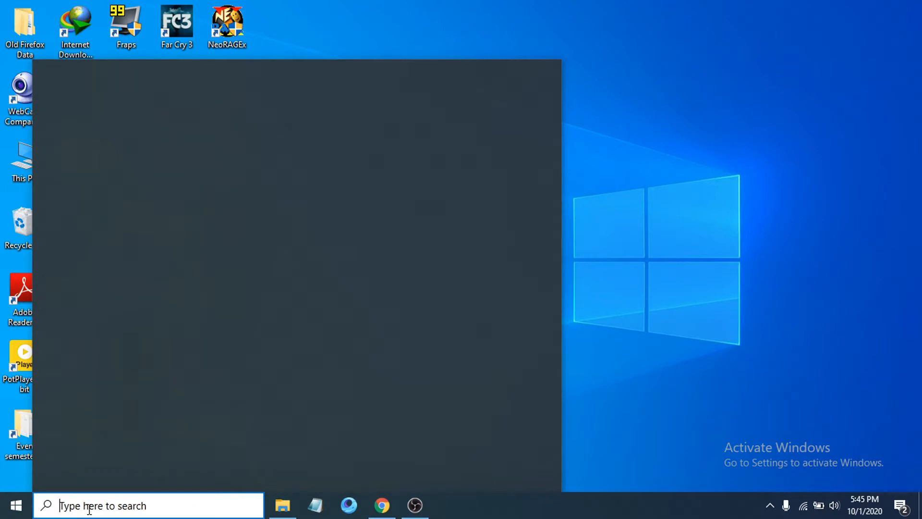
type("s")
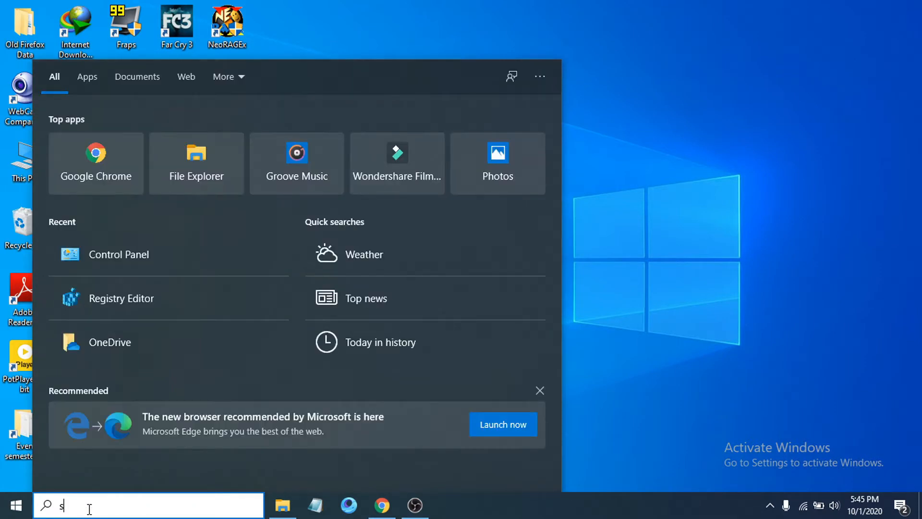
type("evices")
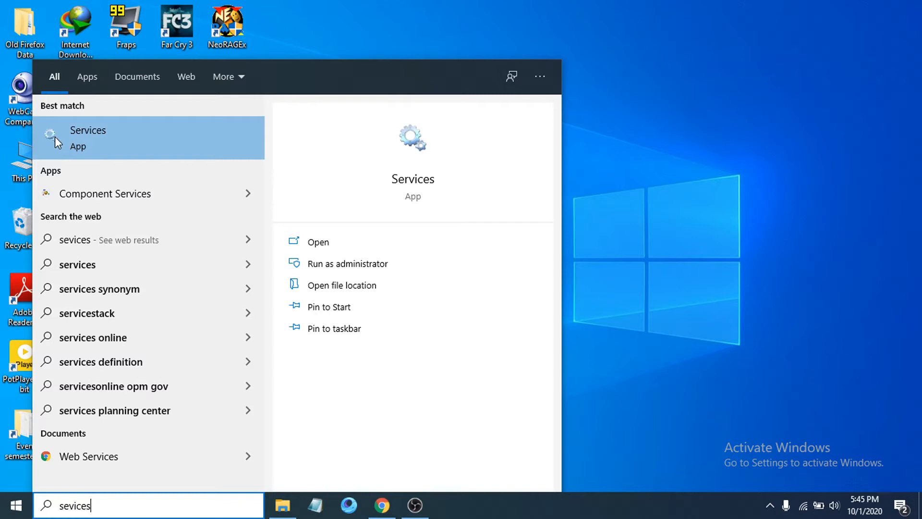
left_click(88, 138)
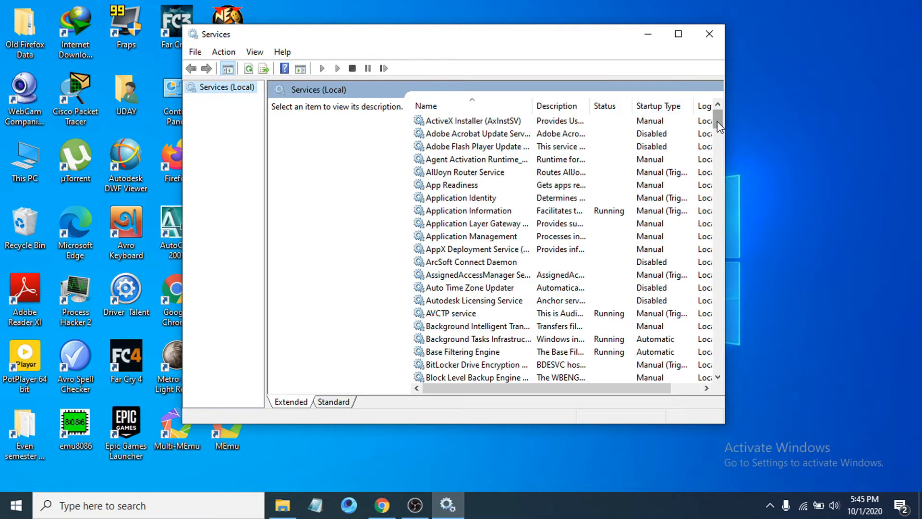
Step: Scroll the services list down and select the Windows Update service
left_click_drag(716, 124, 717, 261)
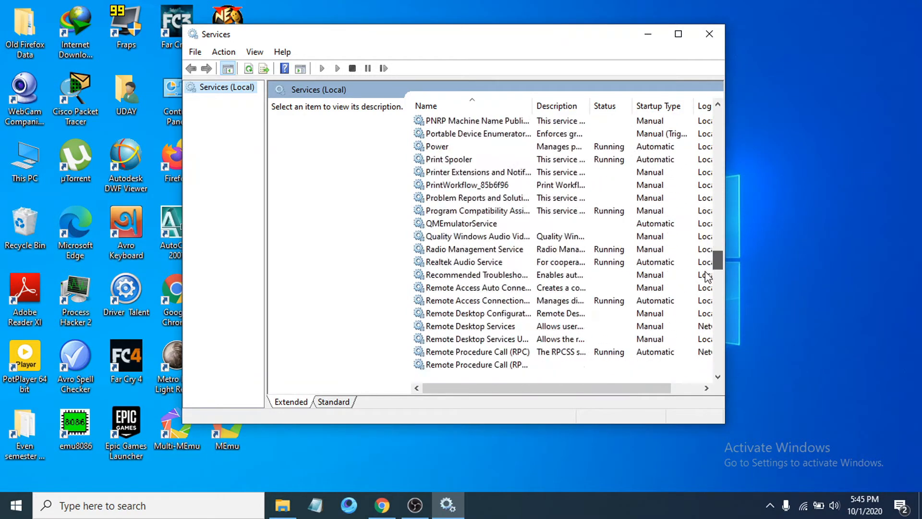
scroll("down", 3)
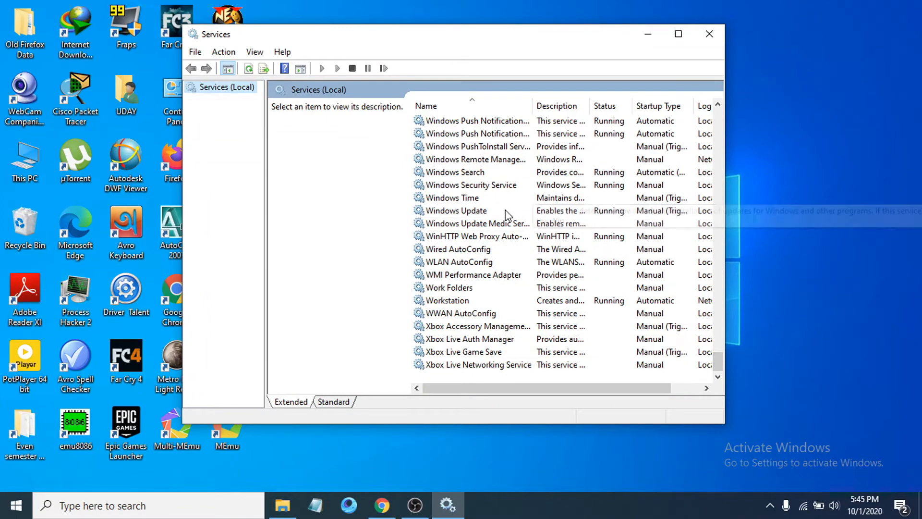
left_click(457, 210)
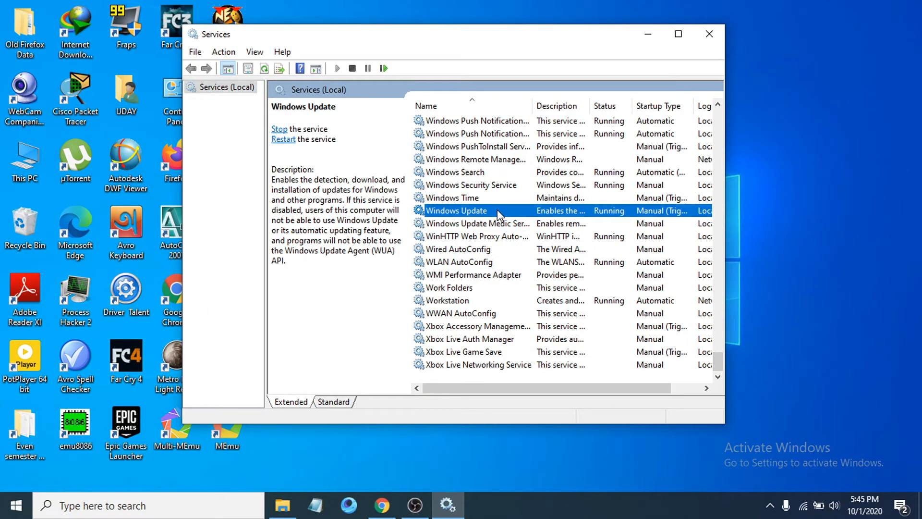
Step: Stop the Windows Update service from its Properties dialog and confirm with OK
double_click(456, 210)
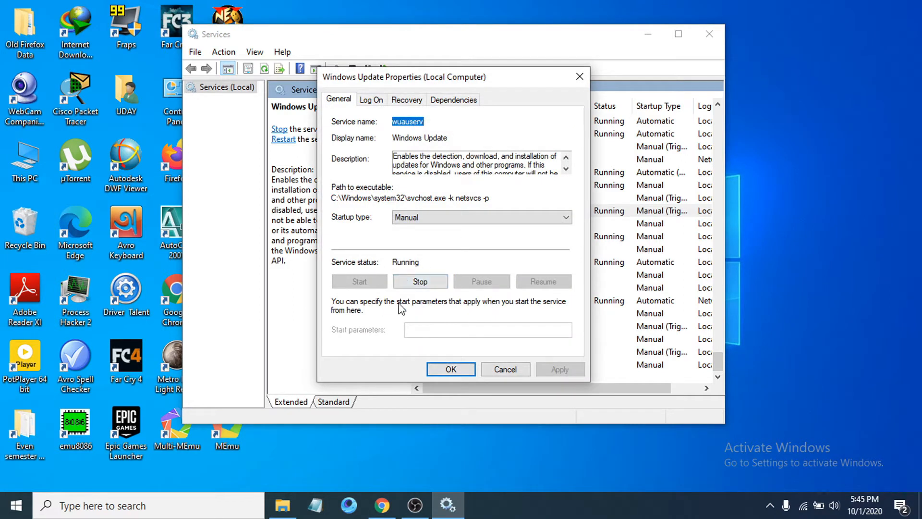
left_click(421, 281)
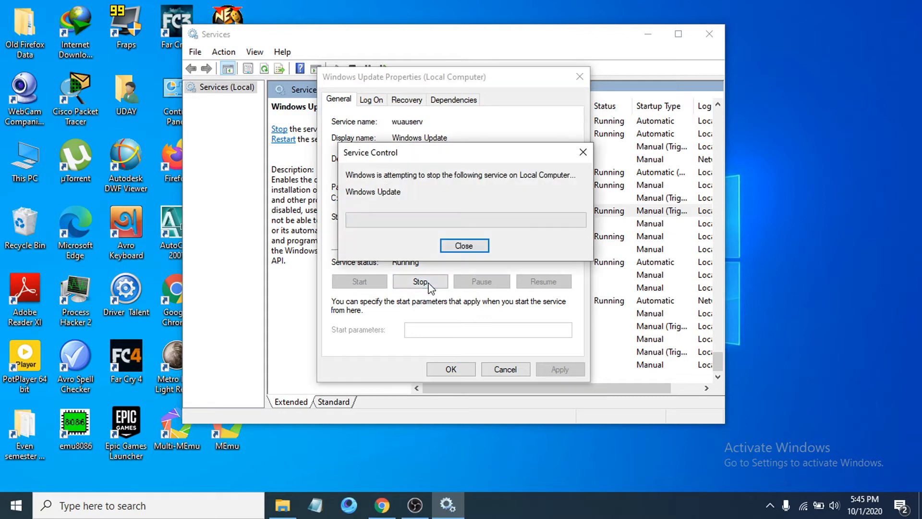
left_click(420, 281)
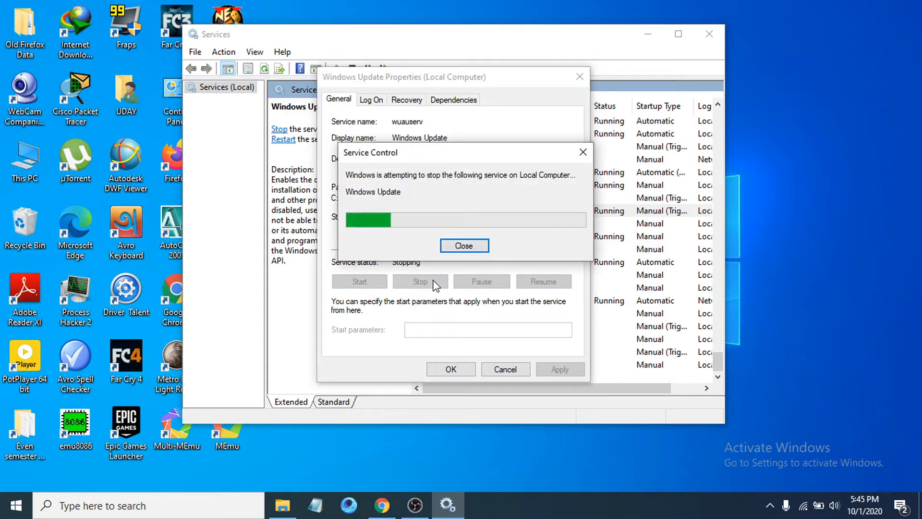
left_click(464, 246)
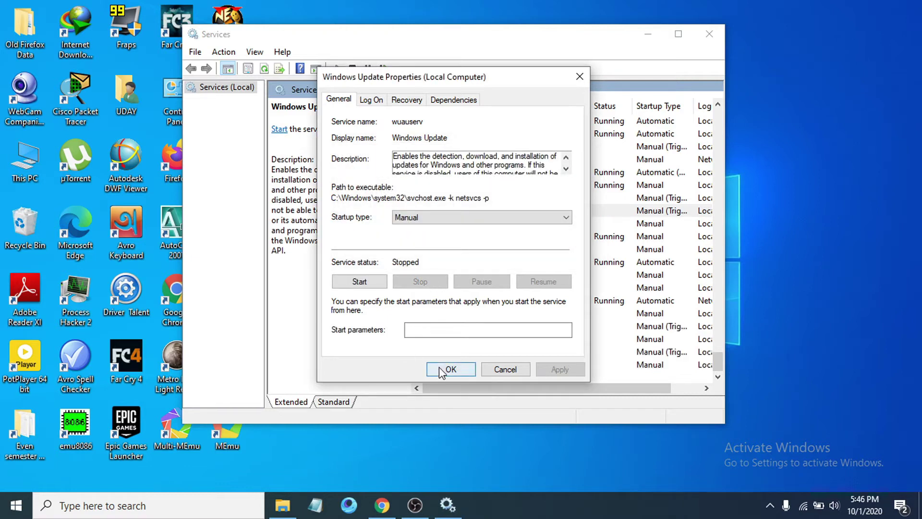
left_click(450, 368)
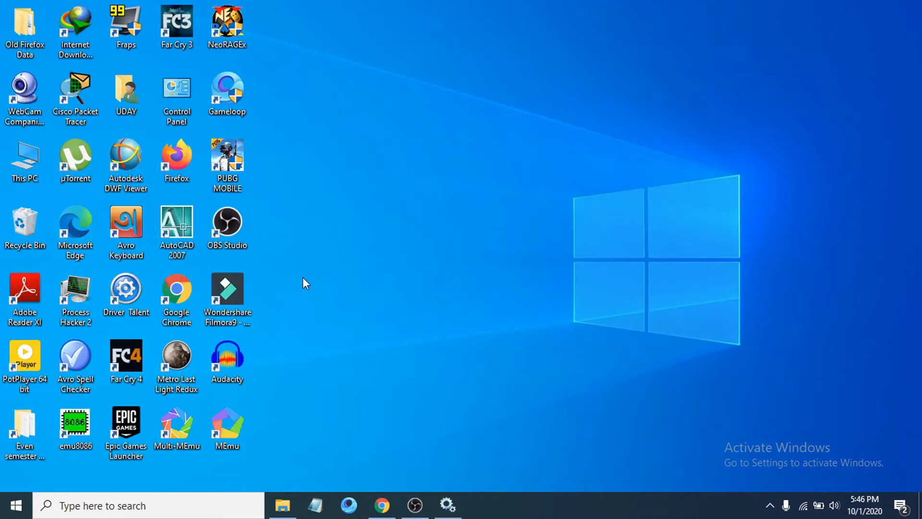
mouse_move(447, 267)
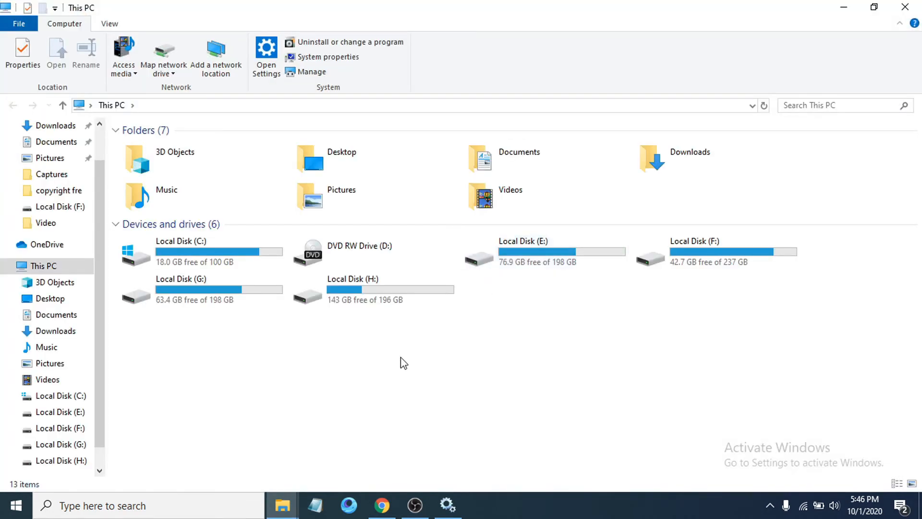
mouse_move(154, 110)
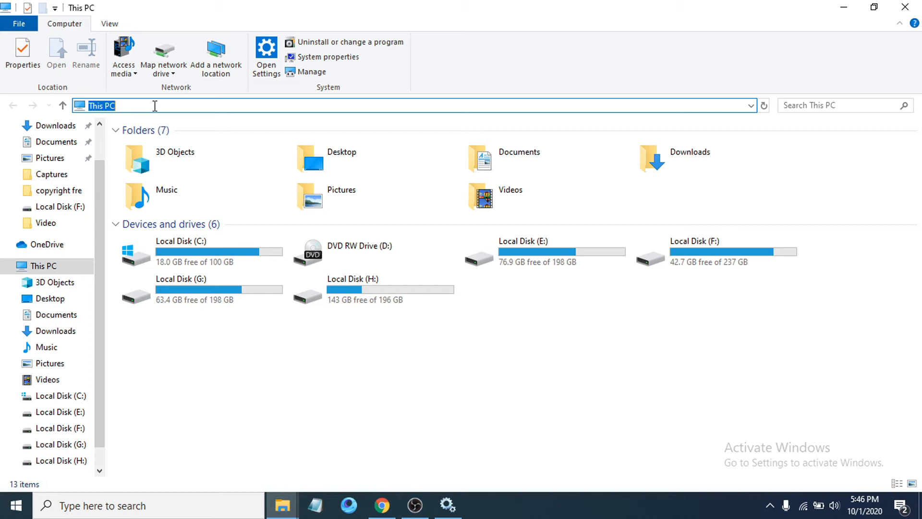
Step: Navigate File Explorer to C:\Windows\SoftwareDistribution via the address bar
type("C:\\Windows\\SoftwareDistribution")
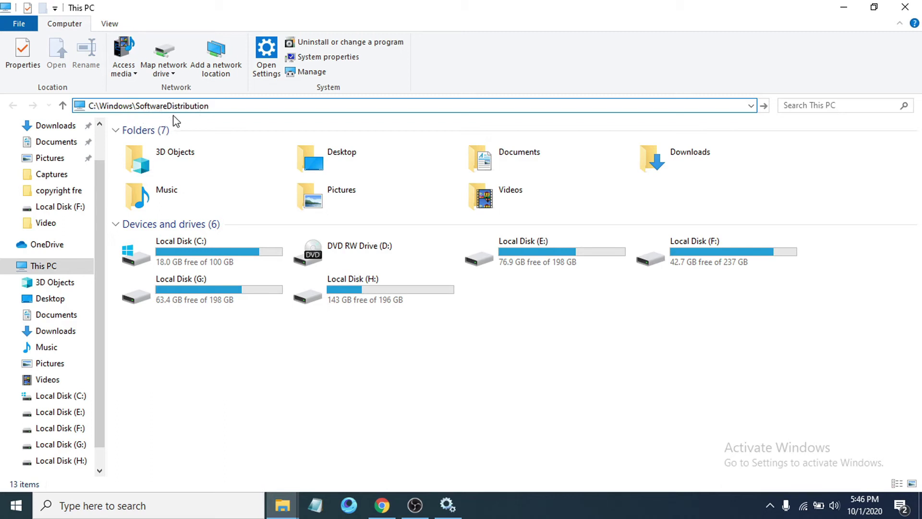
key("Enter")
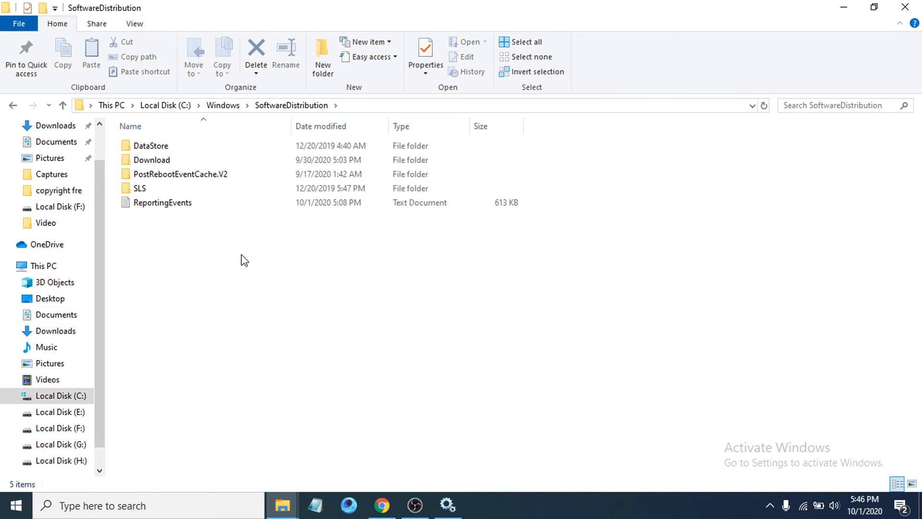
mouse_move(228, 254)
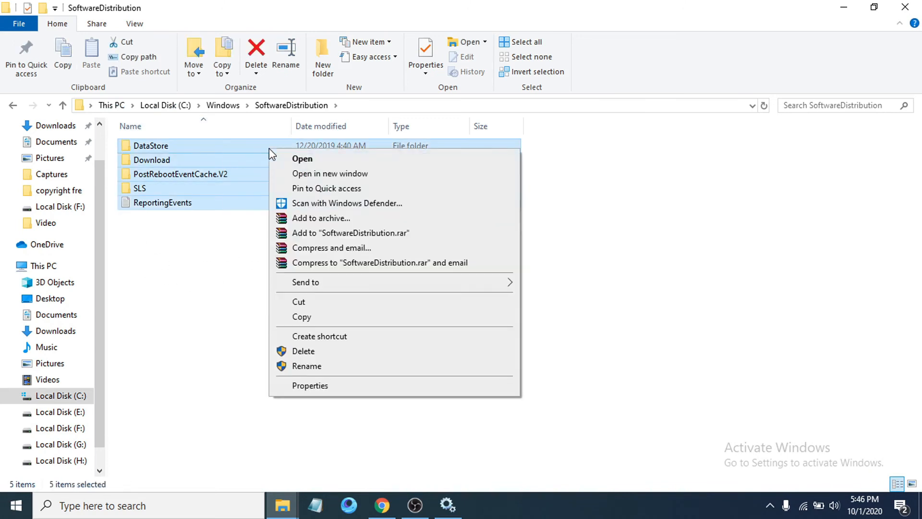
mouse_move(293, 354)
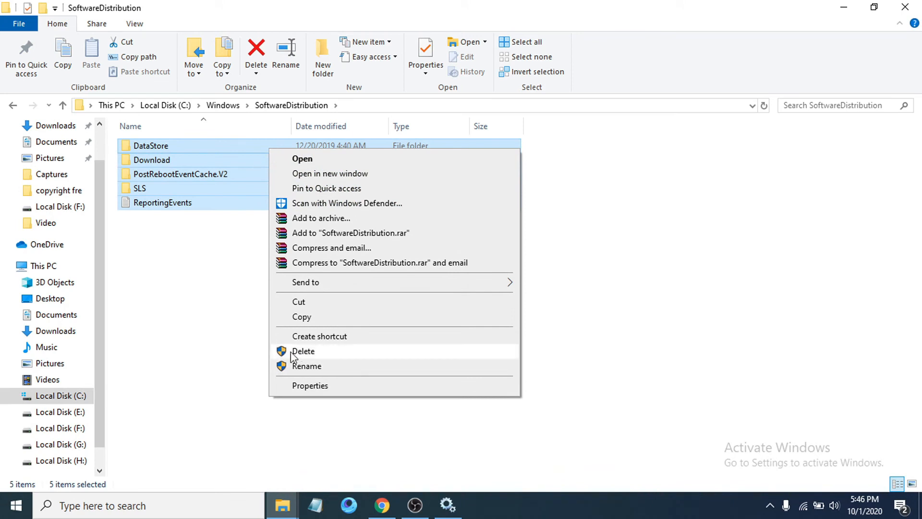
mouse_move(317, 373)
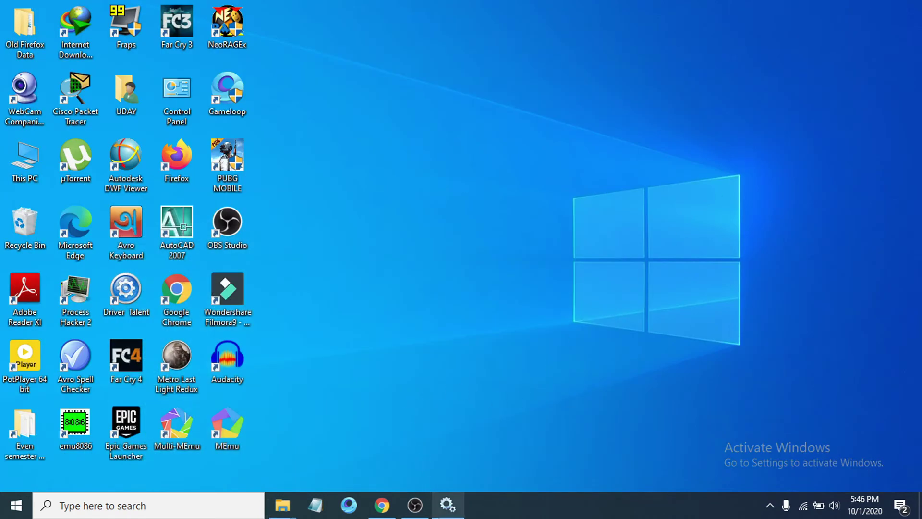
Step: Start the Windows Update service from its context menu, then close Services
left_click(456, 210)
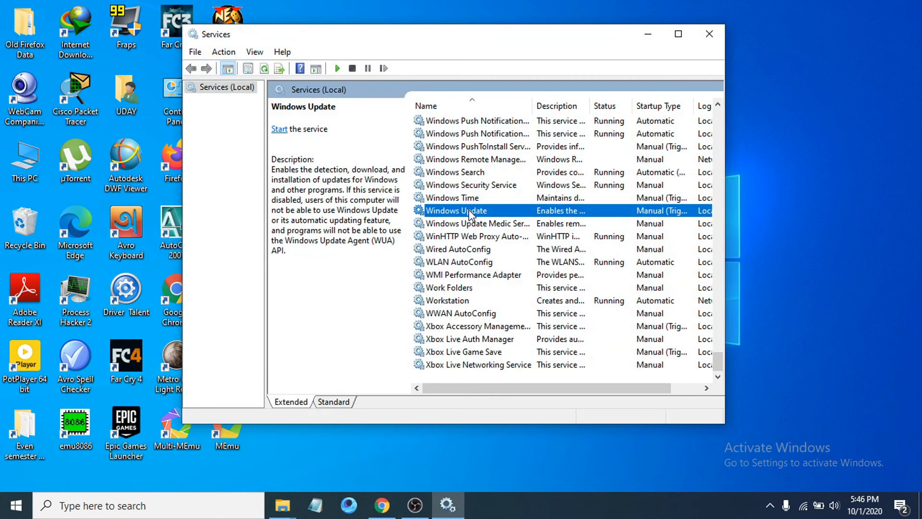
right_click(469, 211)
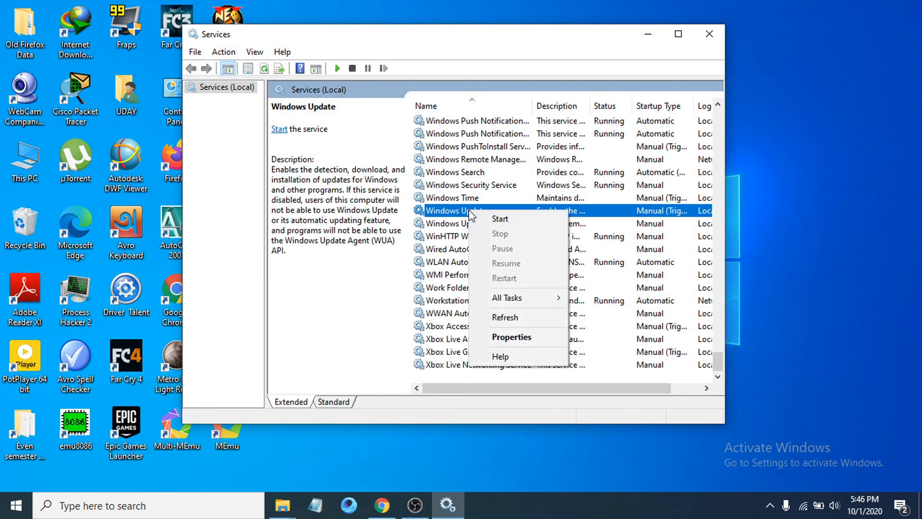
mouse_move(499, 222)
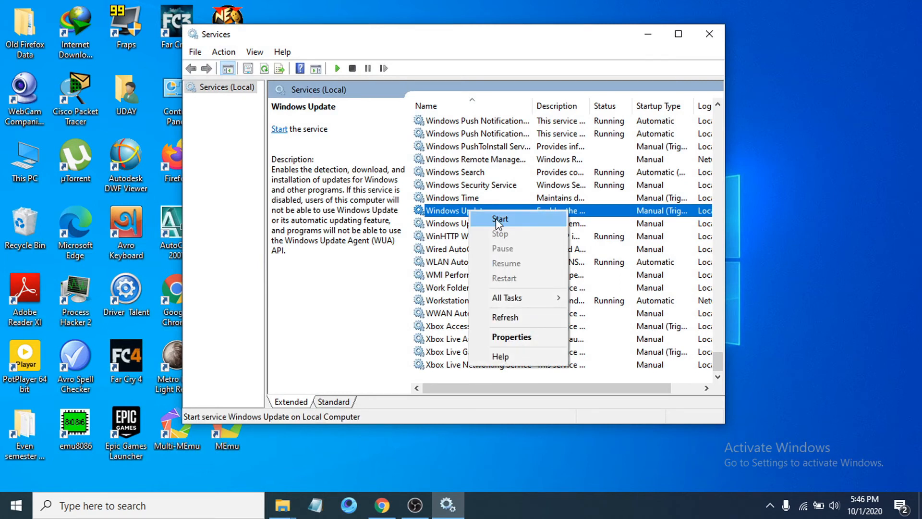
left_click(500, 219)
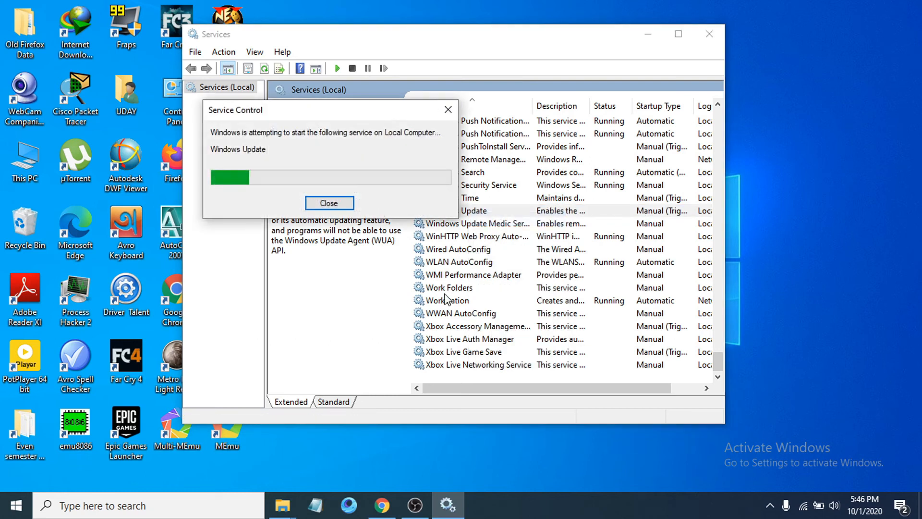
left_click(328, 202)
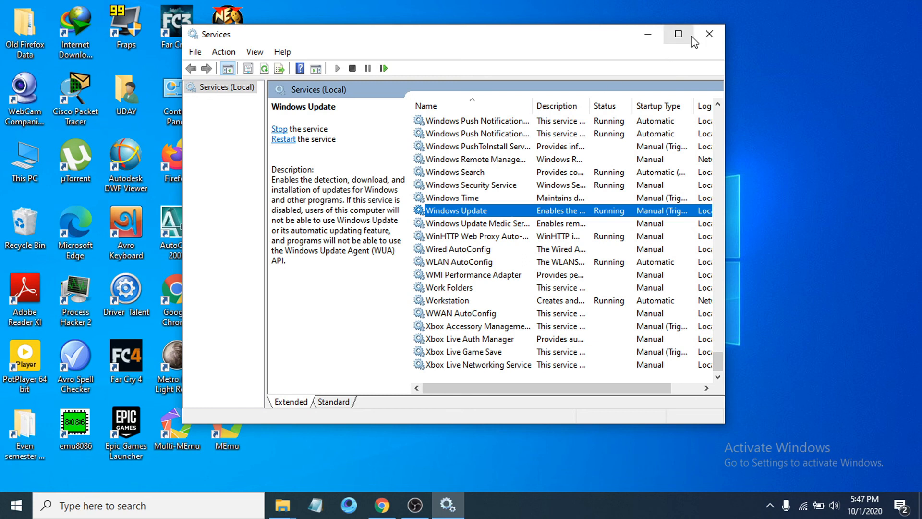
left_click(709, 34)
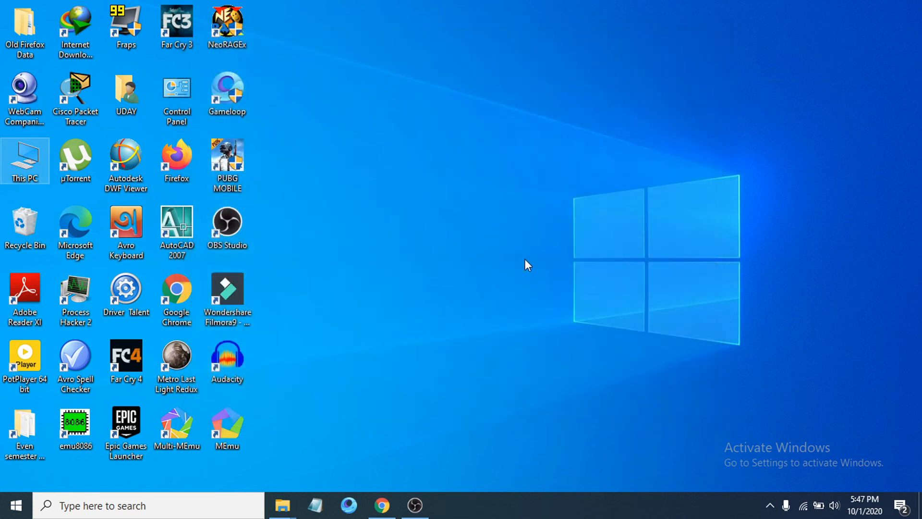